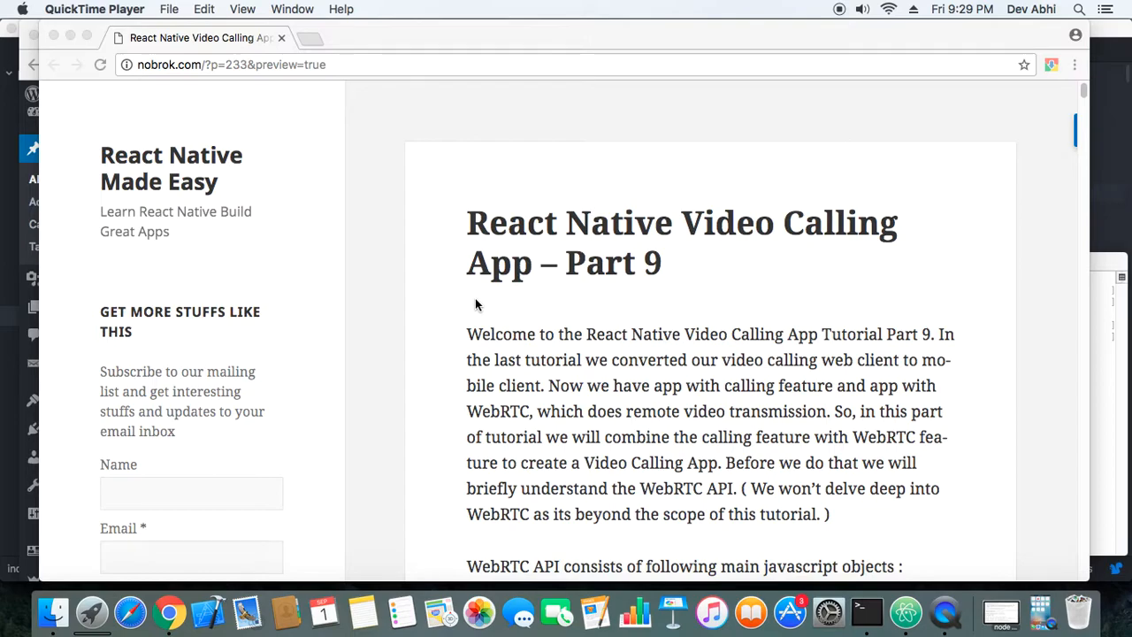
{"action": "mouse_move", "coordinate": [515, 297]}
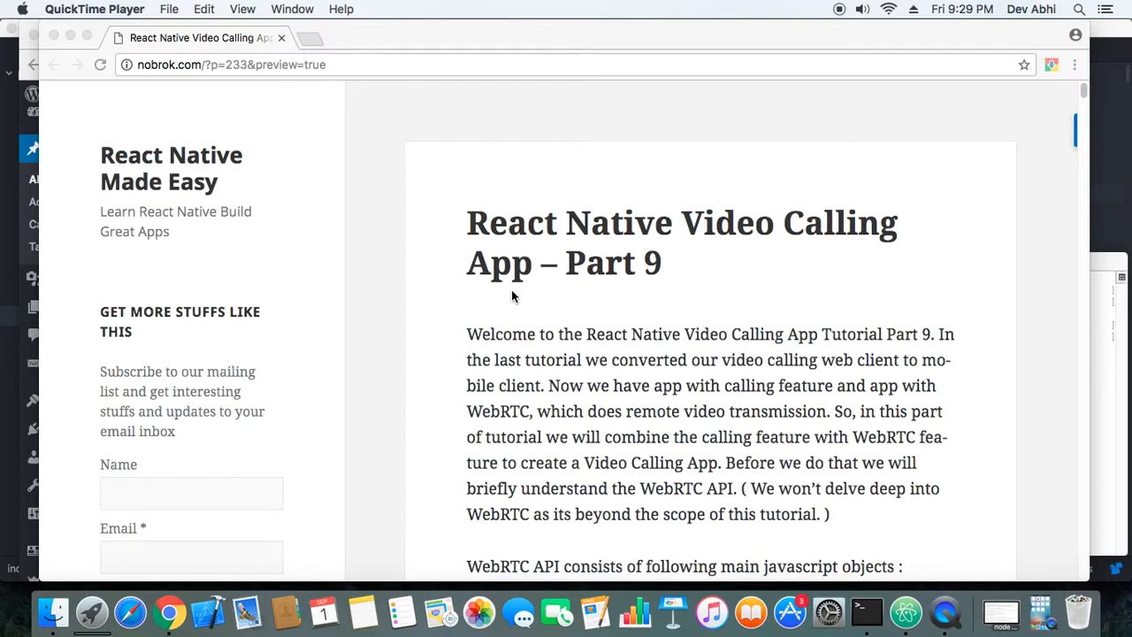
{"action": "mouse_move", "coordinate": [654, 335]}
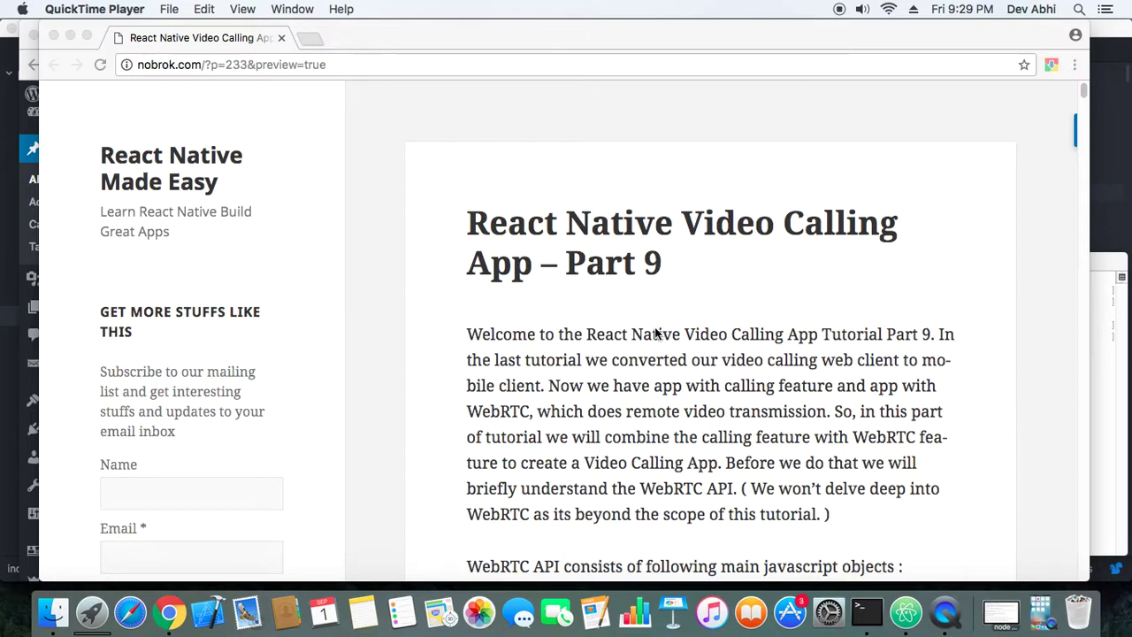
{"action": "mouse_move", "coordinate": [919, 527]}
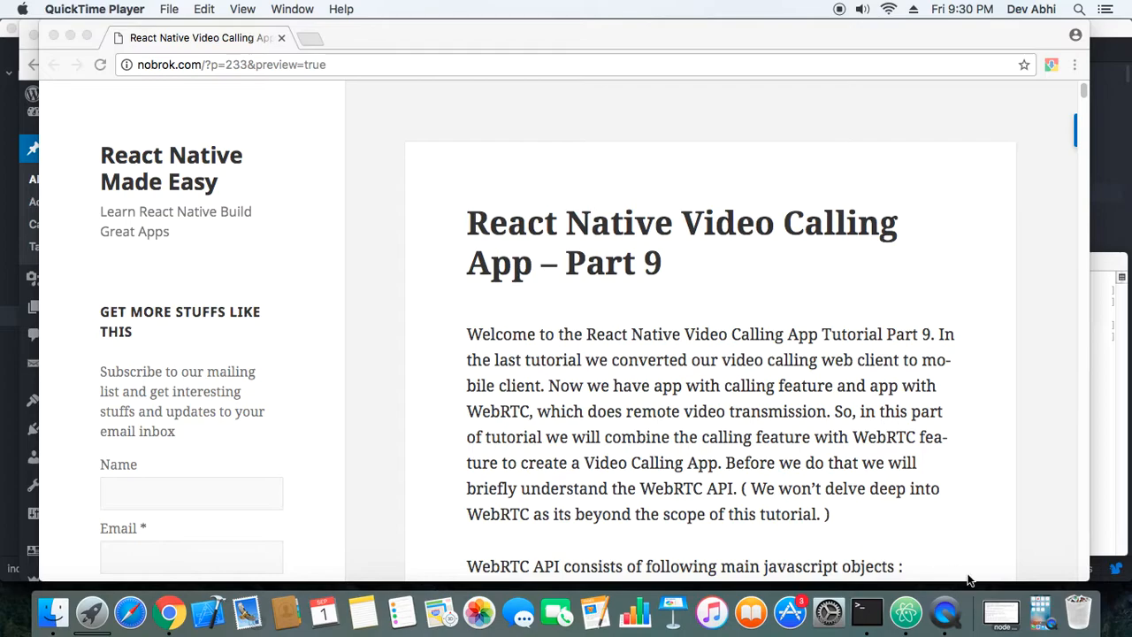
Bring the socketapp node app.js server log forward to view the new client connection.
{"action": "left_click", "coordinate": [865, 610]}
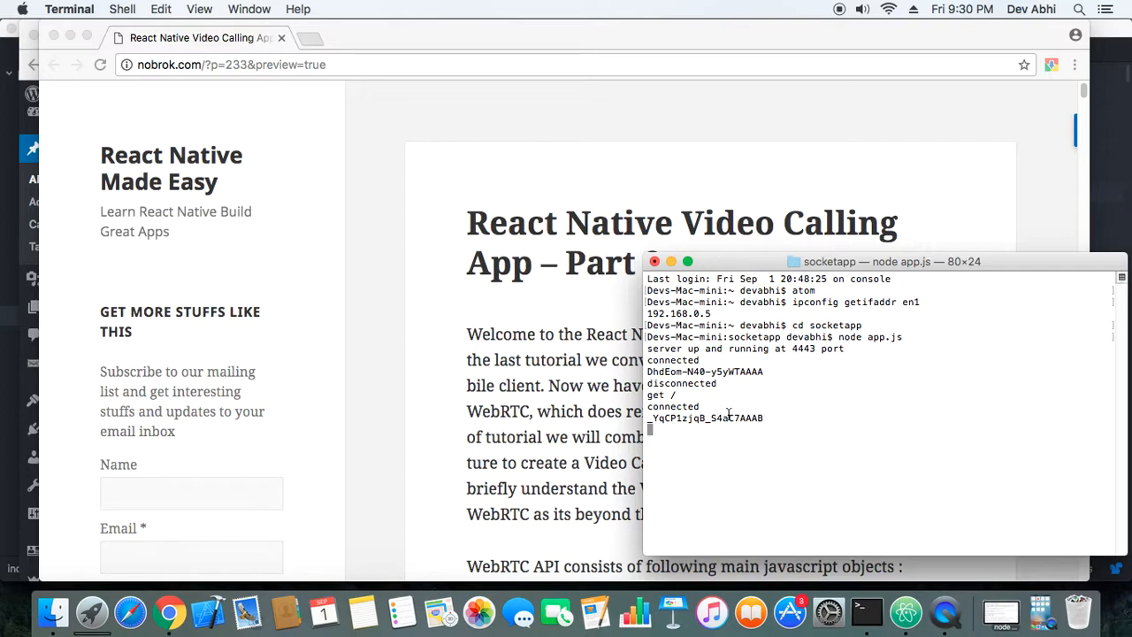
{"action": "mouse_move", "coordinate": [889, 512]}
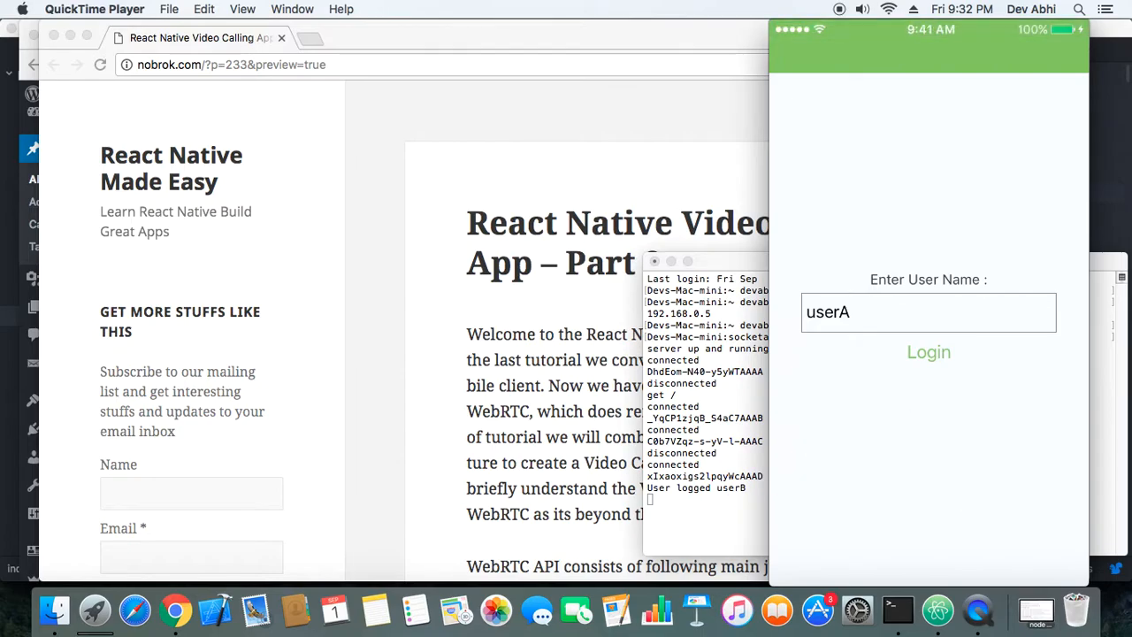
{"action": "left_click", "coordinate": [929, 352]}
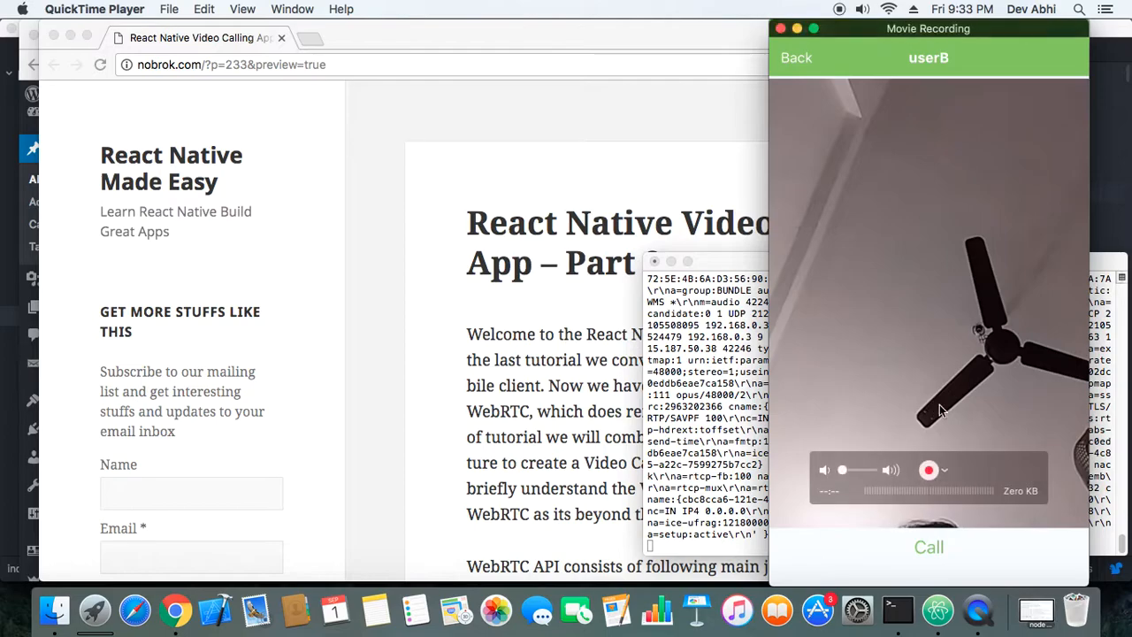
{"action": "mouse_move", "coordinate": [927, 332]}
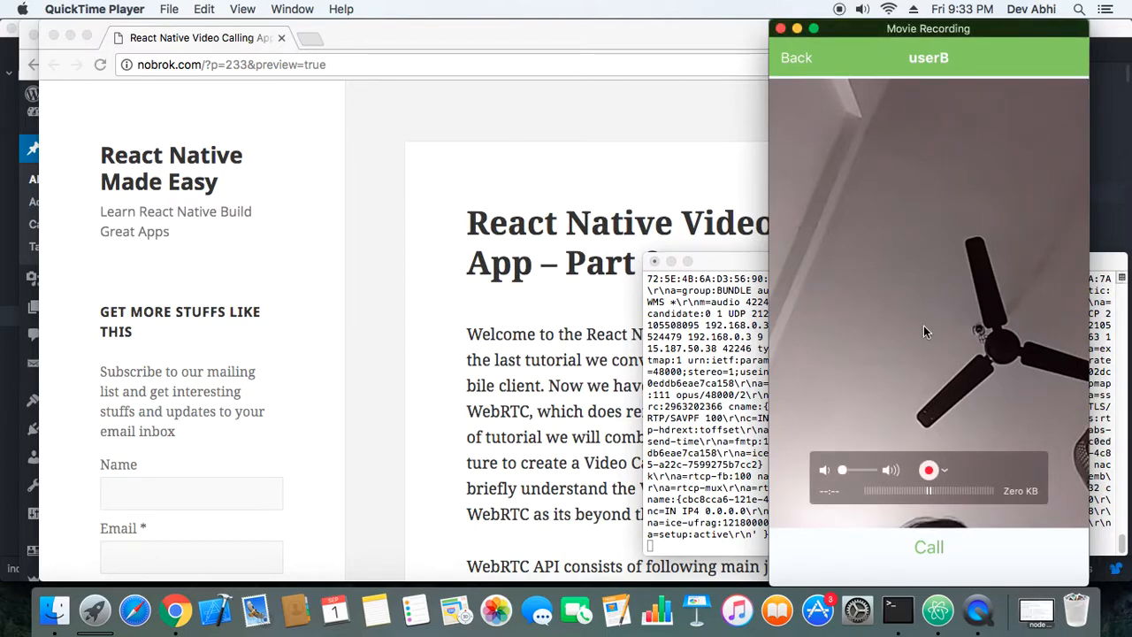
{"action": "mouse_move", "coordinate": [855, 261]}
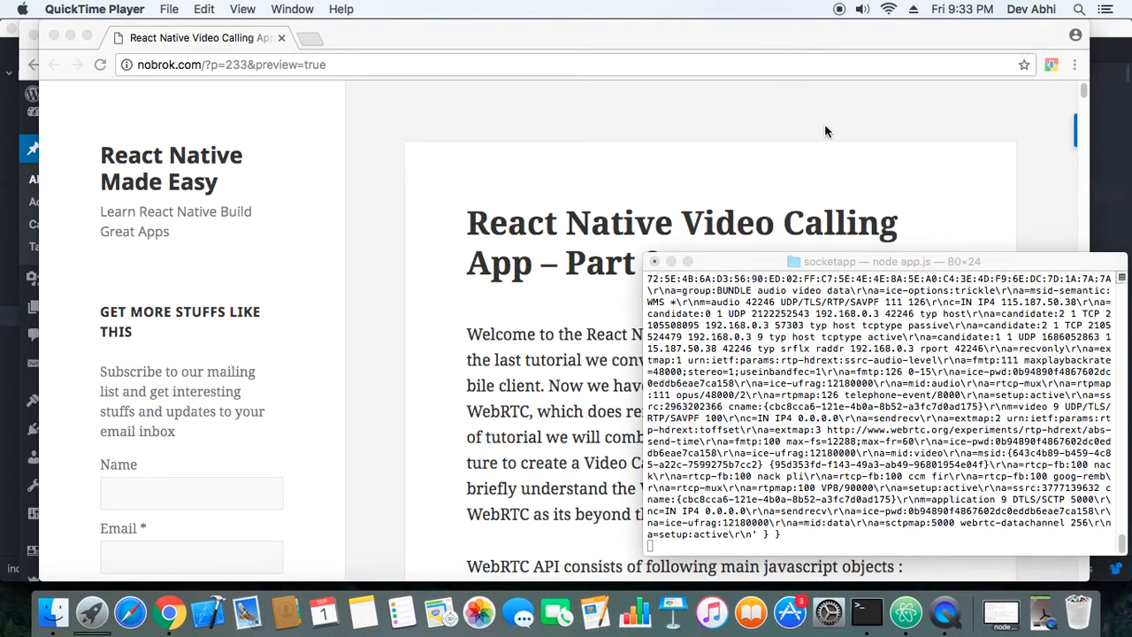
{"action": "mouse_move", "coordinate": [804, 177]}
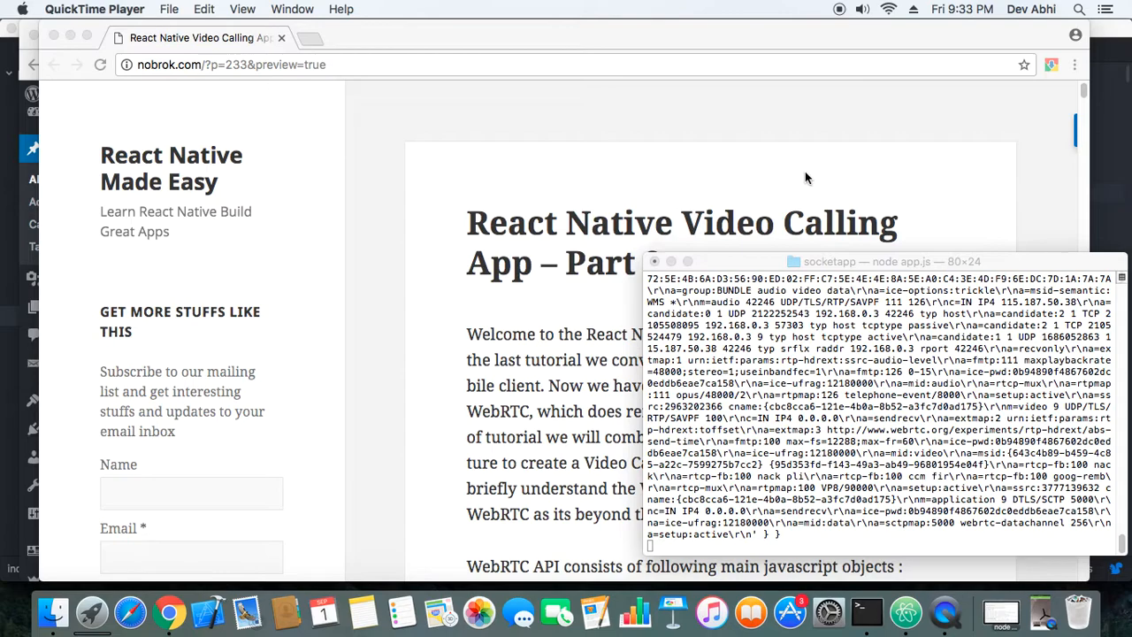
{"action": "mouse_move", "coordinate": [806, 167]}
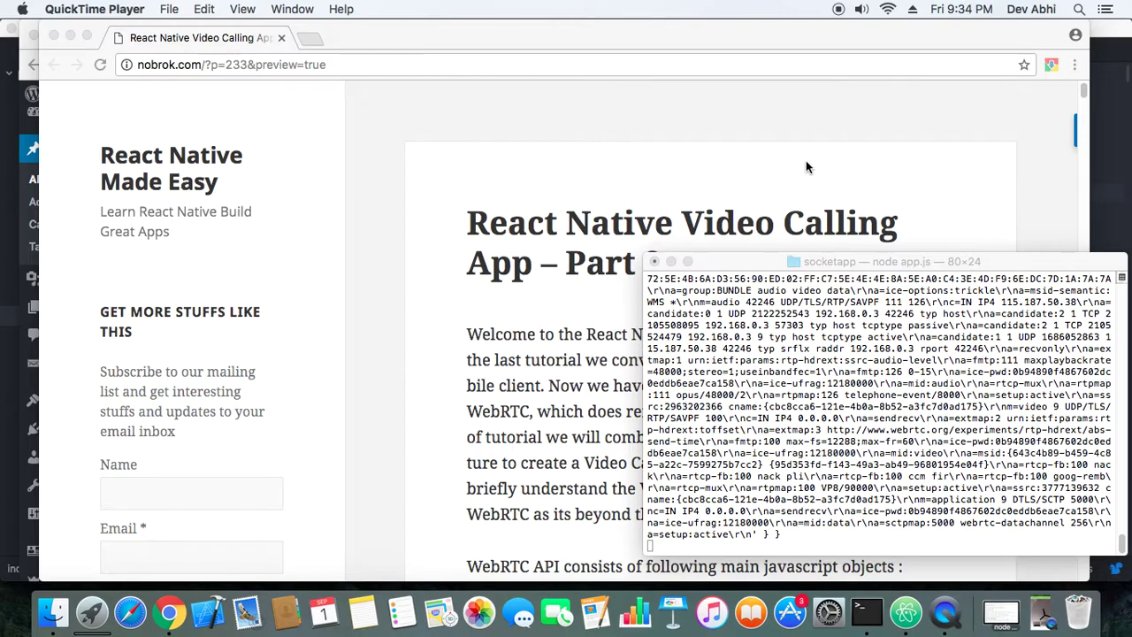
{"action": "mouse_move", "coordinate": [821, 106]}
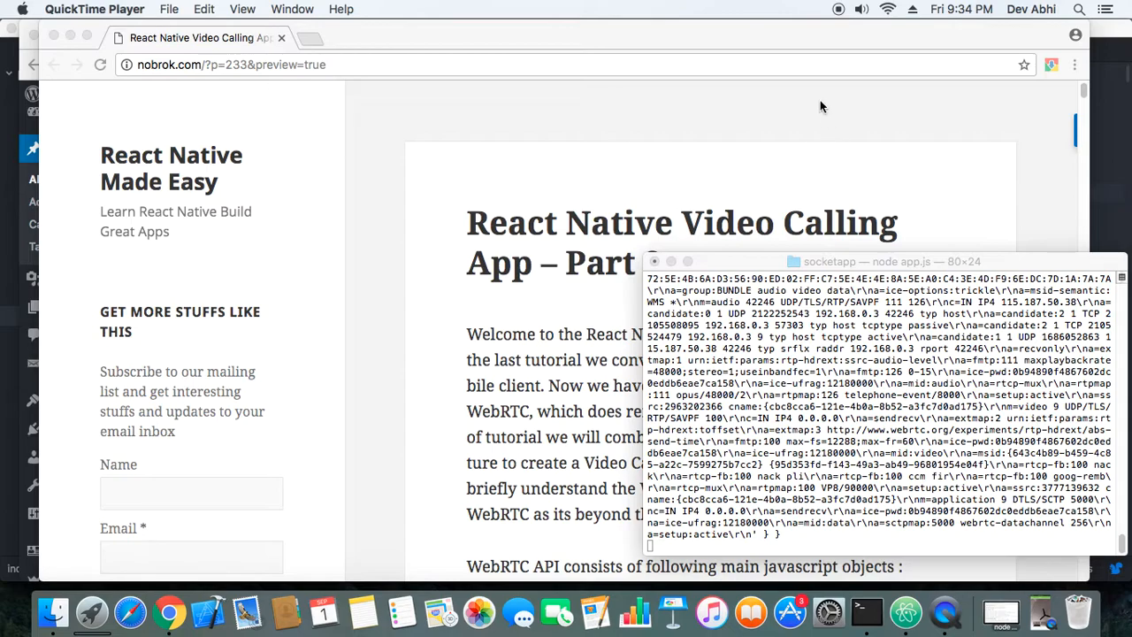